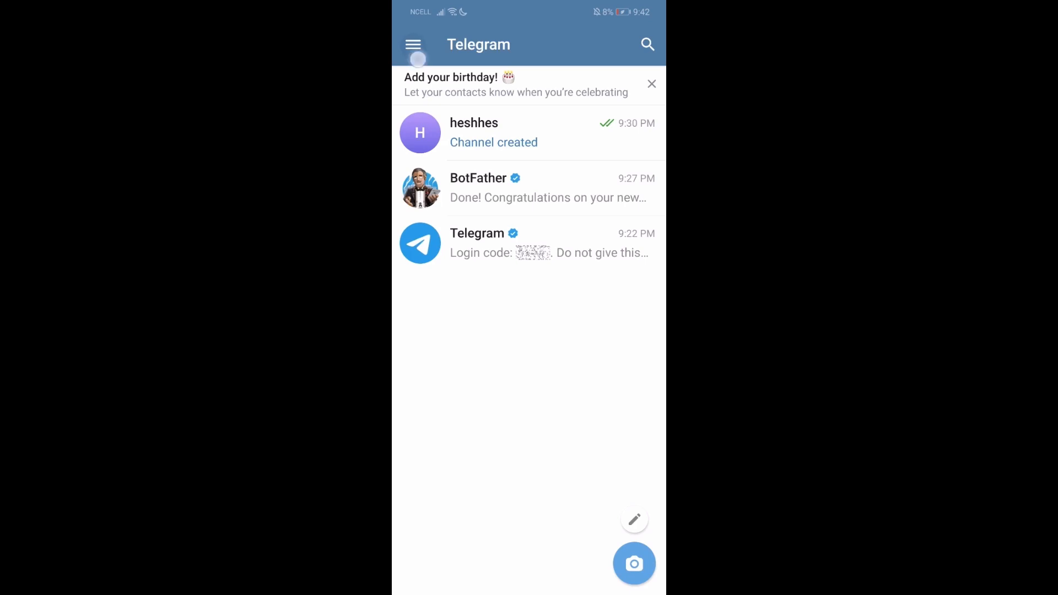
# - Go from the chat list through the menu and Settings into Privacy and Security
pyautogui.click(416, 44)
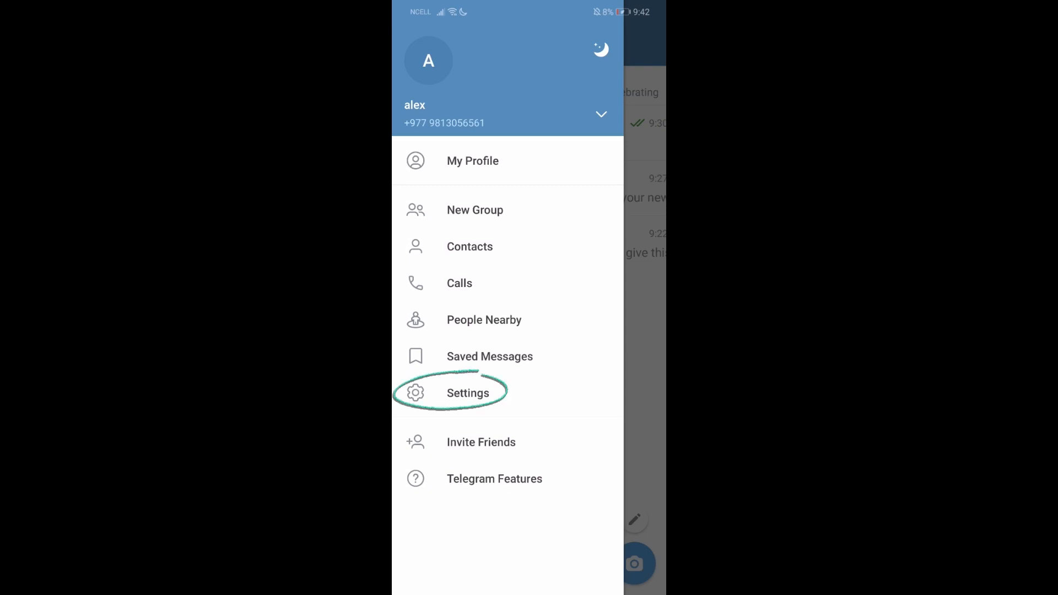
pyautogui.click(467, 392)
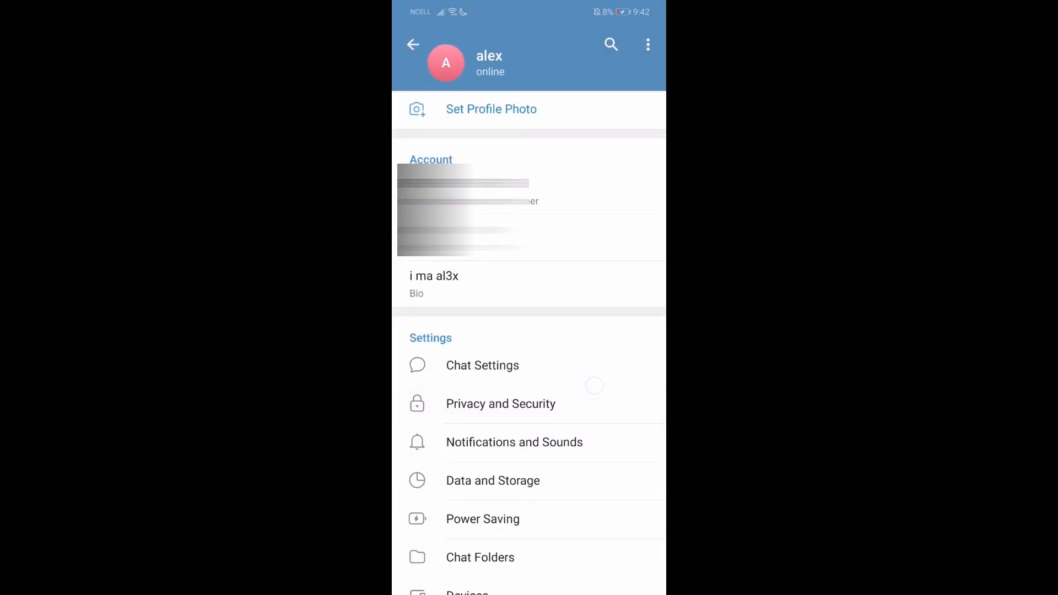
pyautogui.scroll(-3)
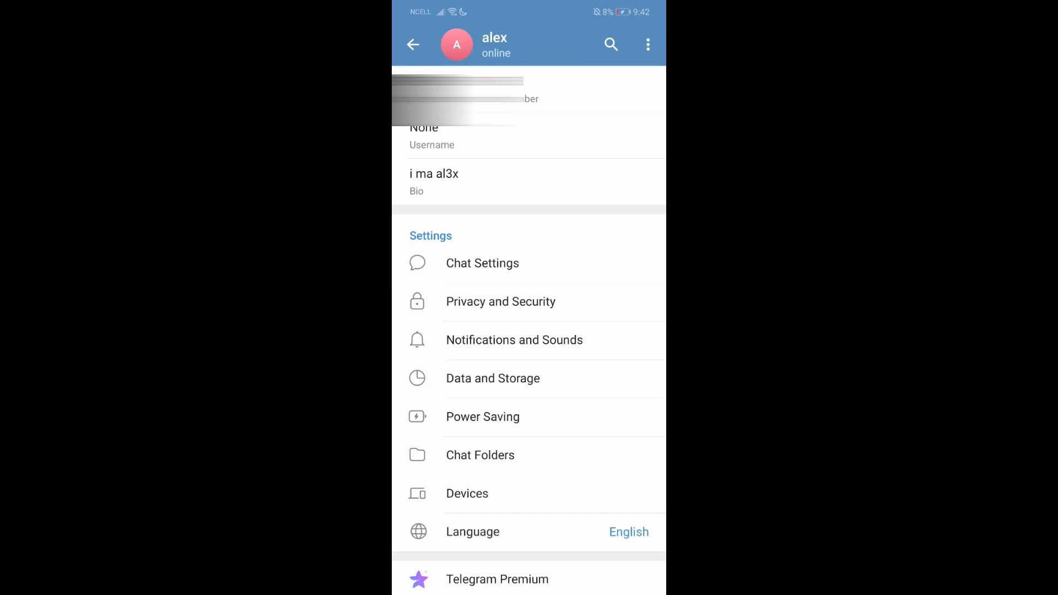
pyautogui.click(500, 300)
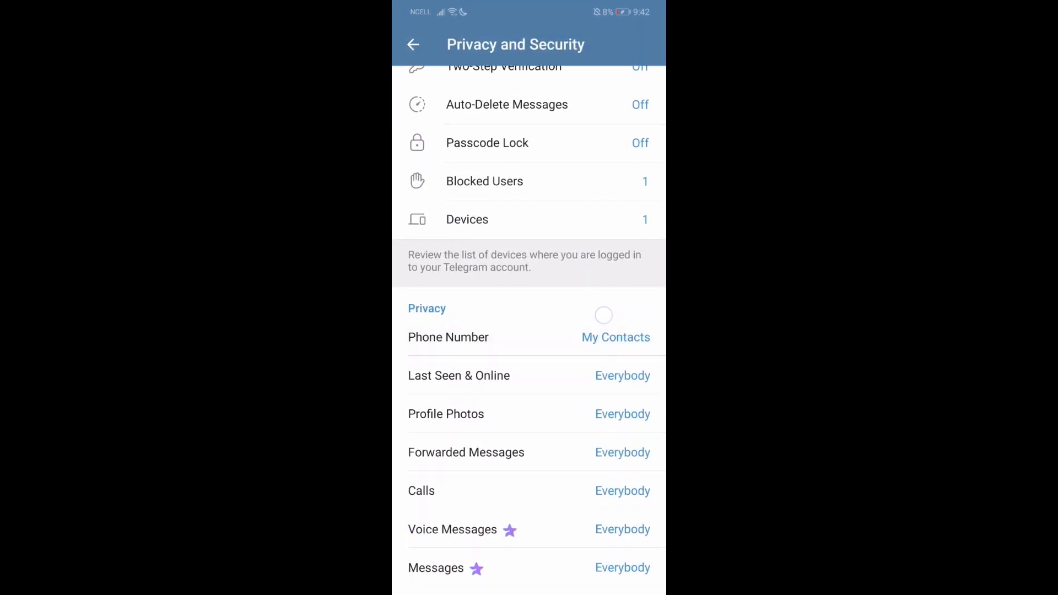
# - Set the Calls privacy option to Nobody so no one can call
pyautogui.scroll(-3)
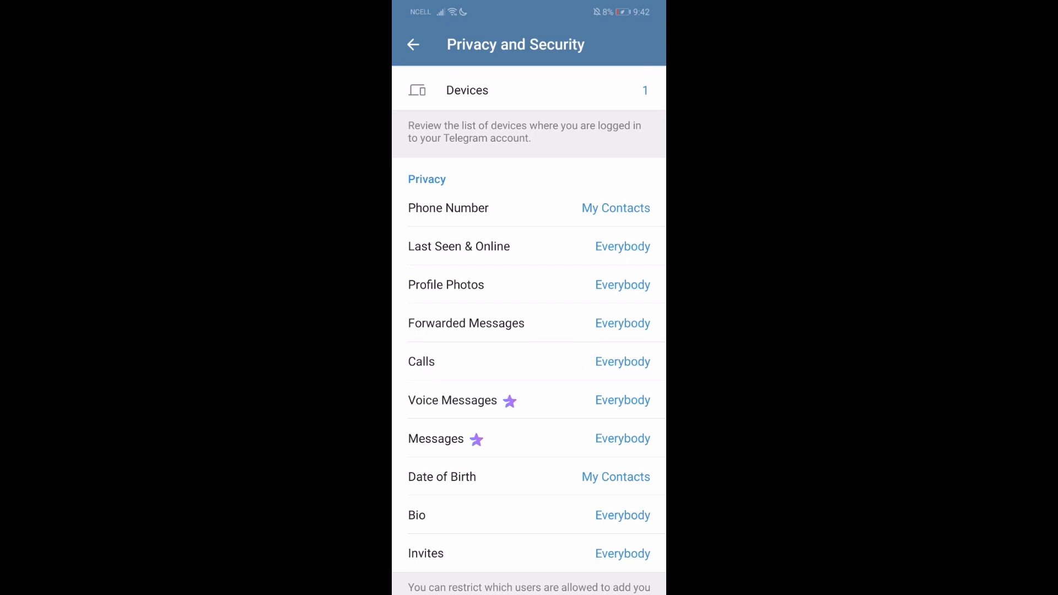
pyautogui.click(421, 361)
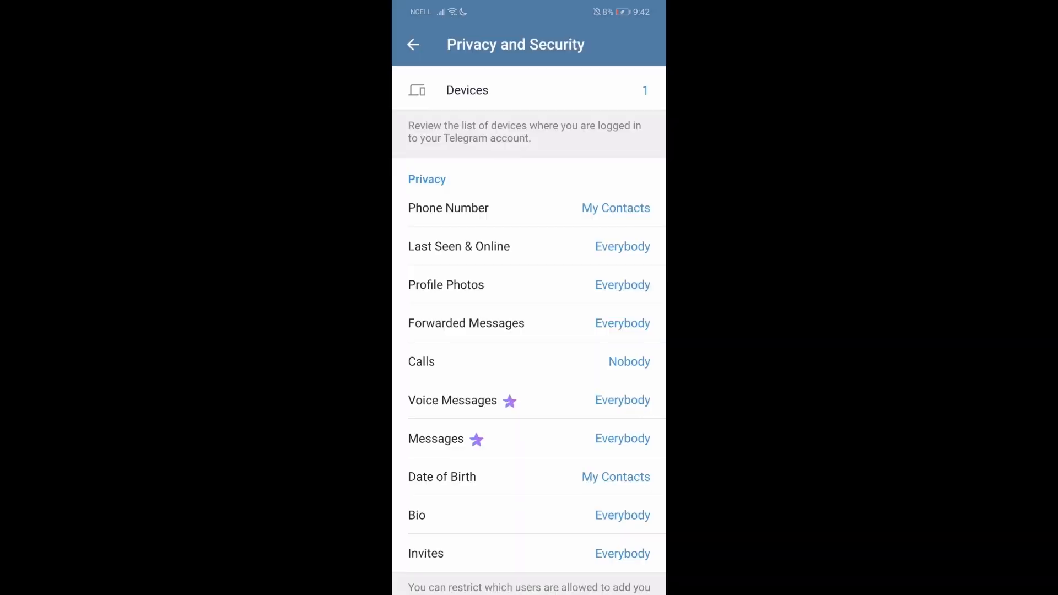
pyautogui.click(584, 262)
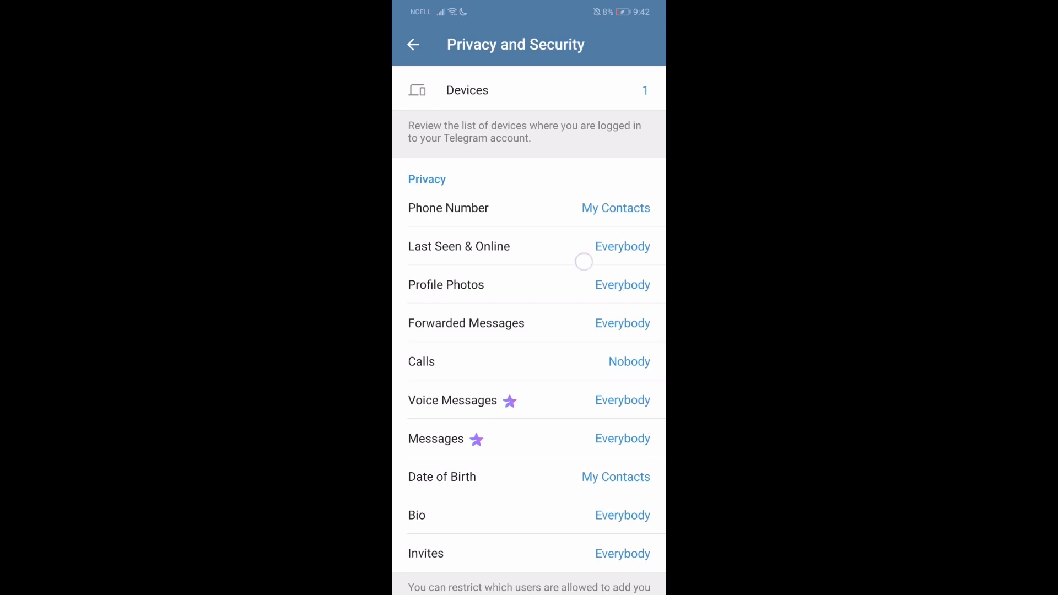
# - Back out of Privacy and Security and Settings to the main chat list
pyautogui.click(412, 44)
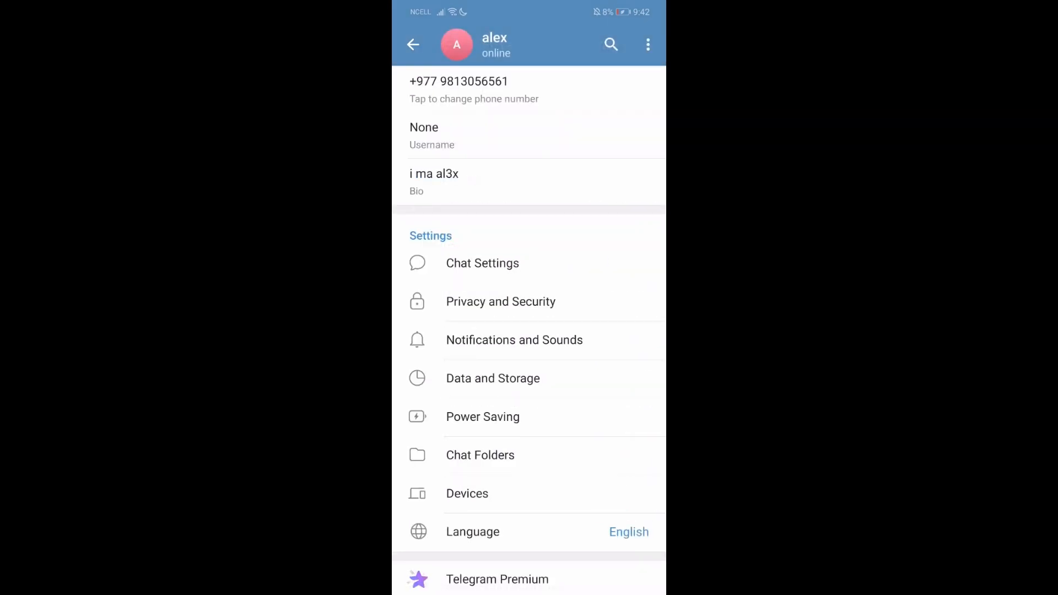
pyautogui.scroll(-3)
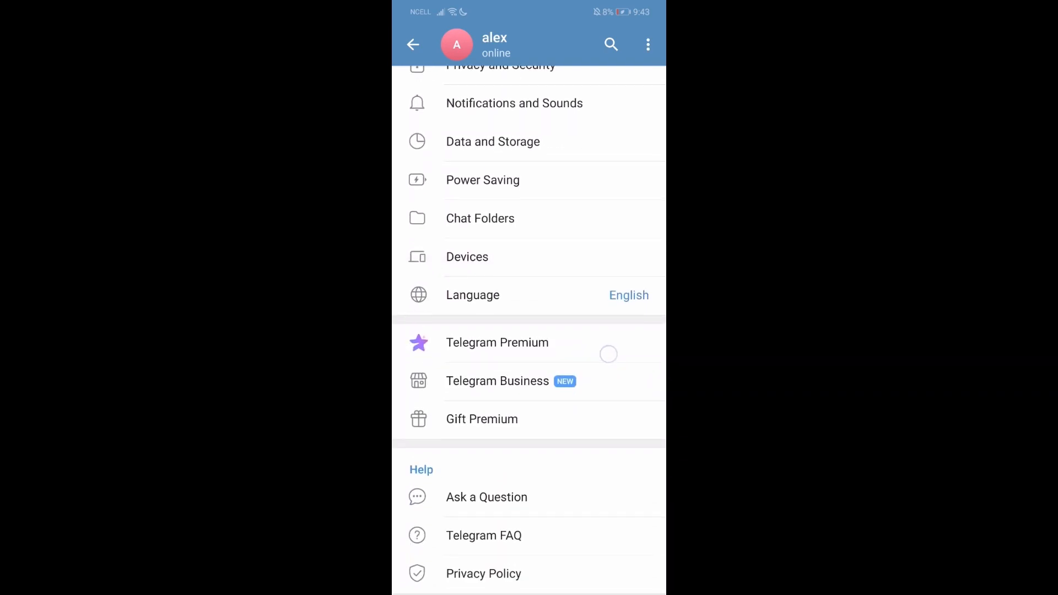
pyautogui.click(412, 44)
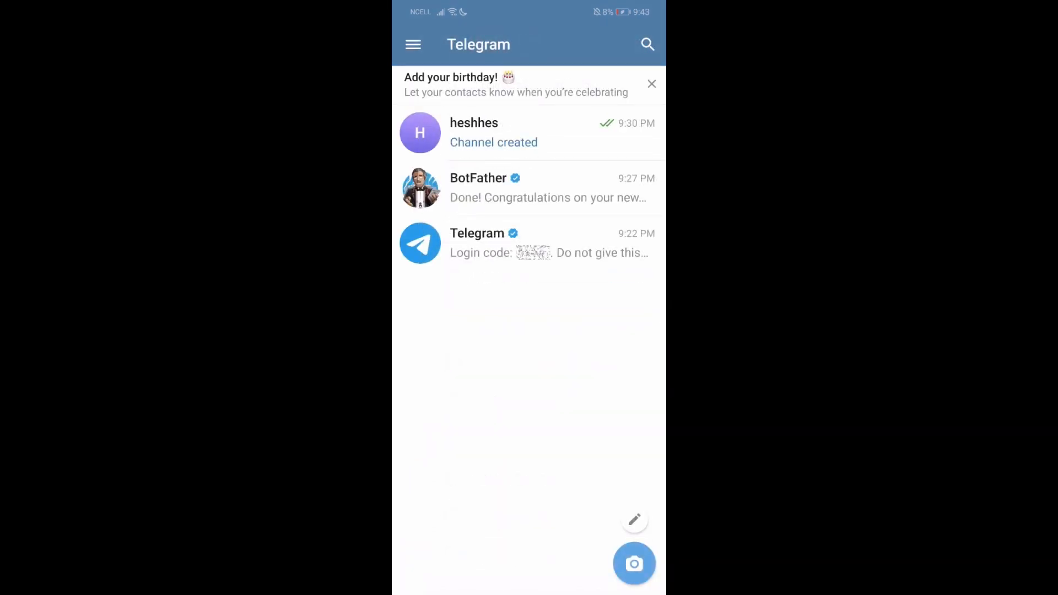